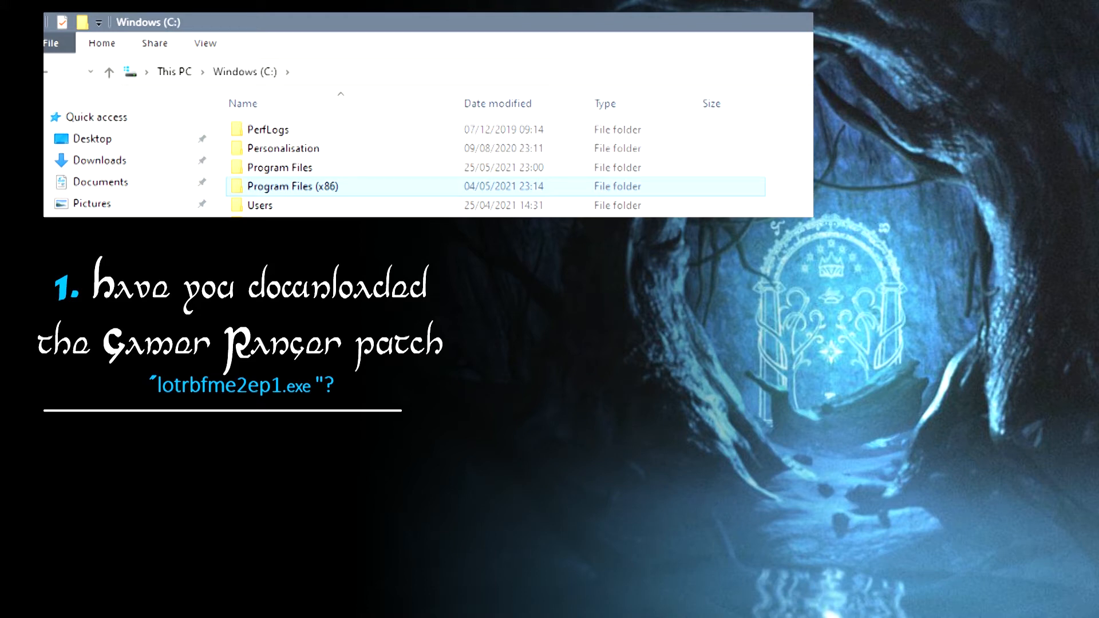
# - Open Program Files (x86) and then the AOTR6.1 folder holding the lotrbfme2ep1 patch
pyautogui.doubleClick(290, 185)
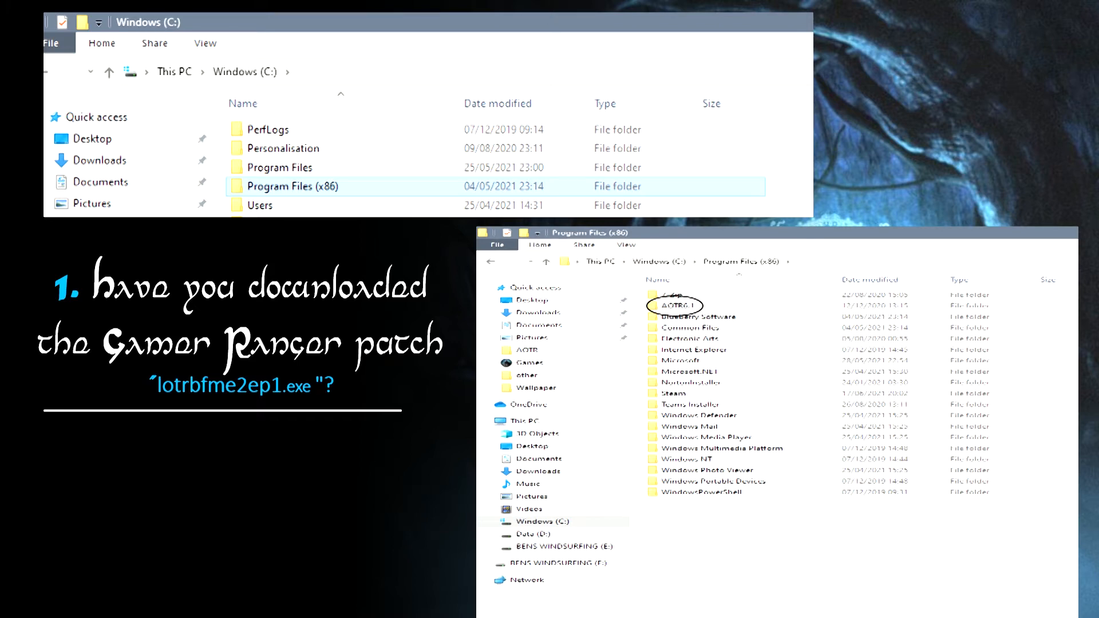
pyautogui.doubleClick(681, 304)
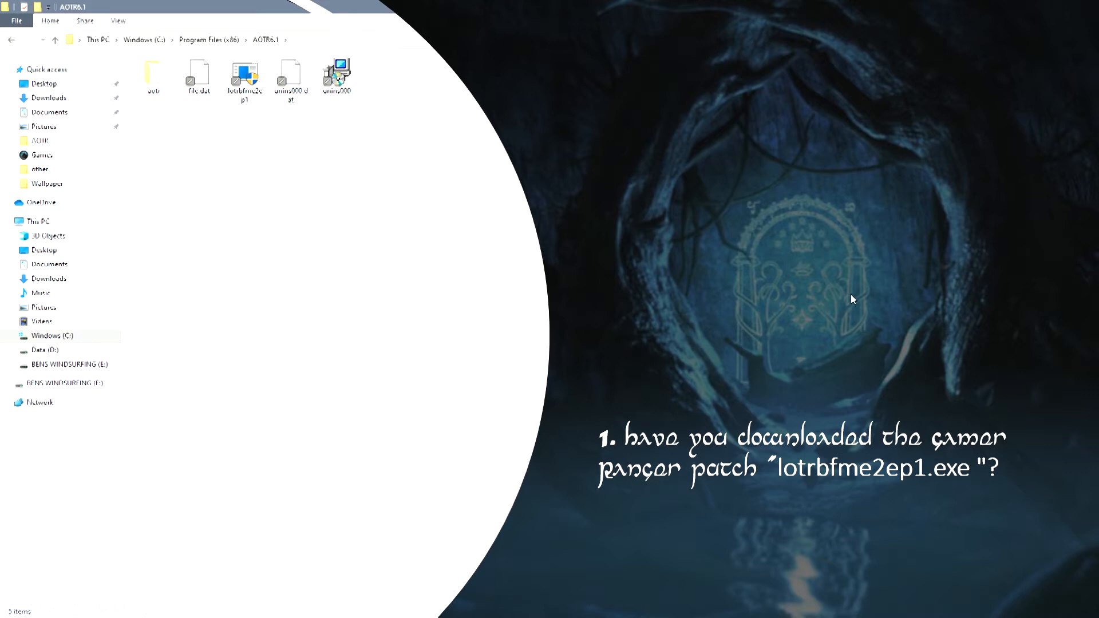
pyautogui.moveTo(750, 259)
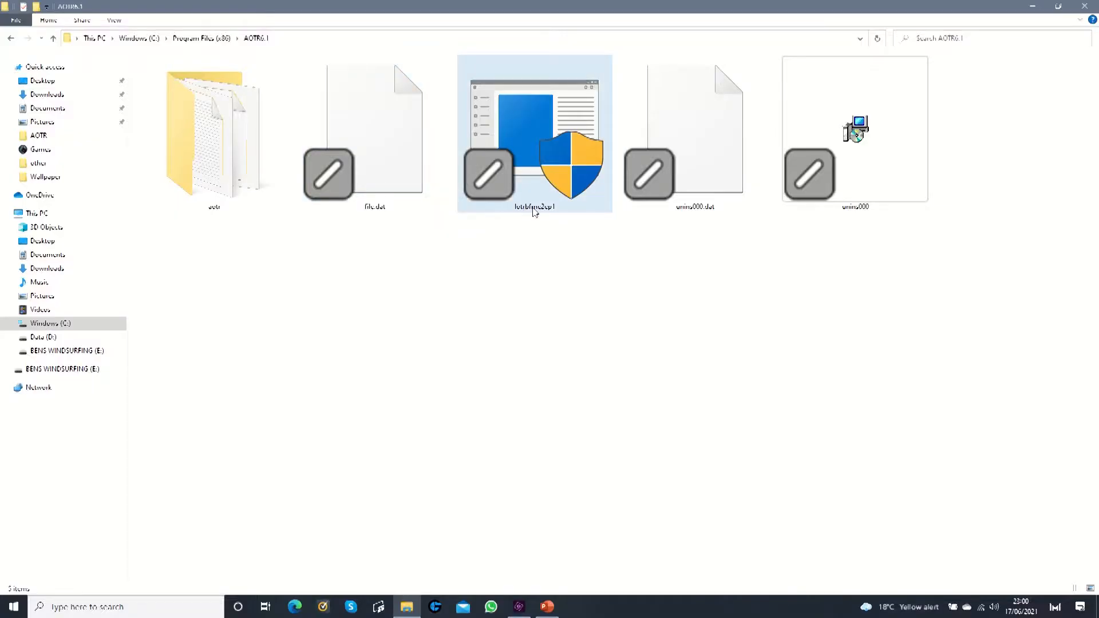
pyautogui.moveTo(545, 168)
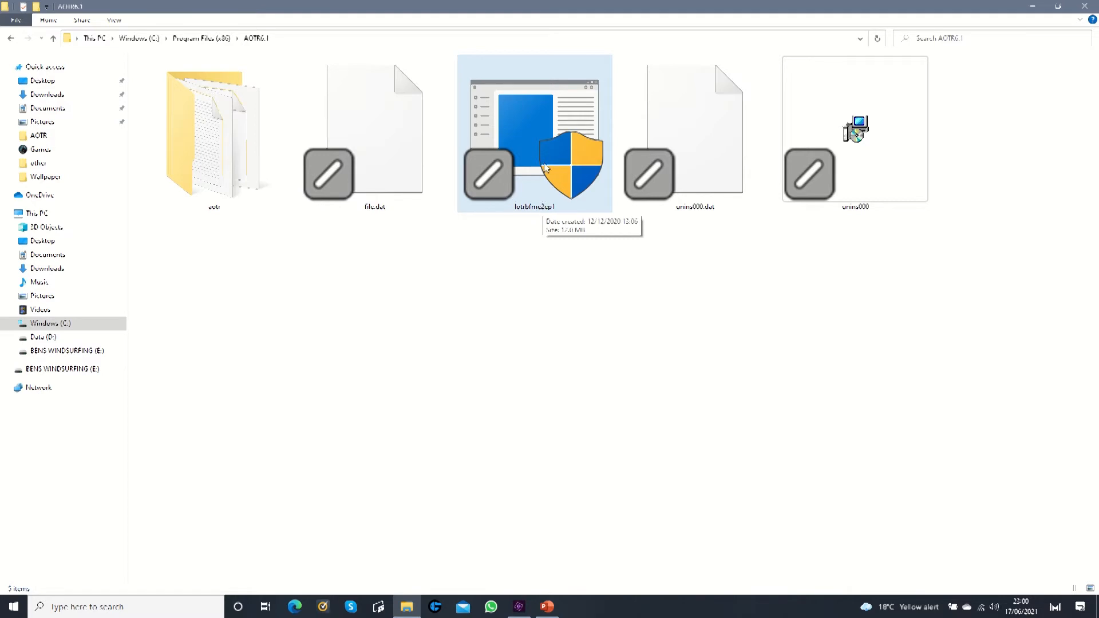
pyautogui.moveTo(517, 194)
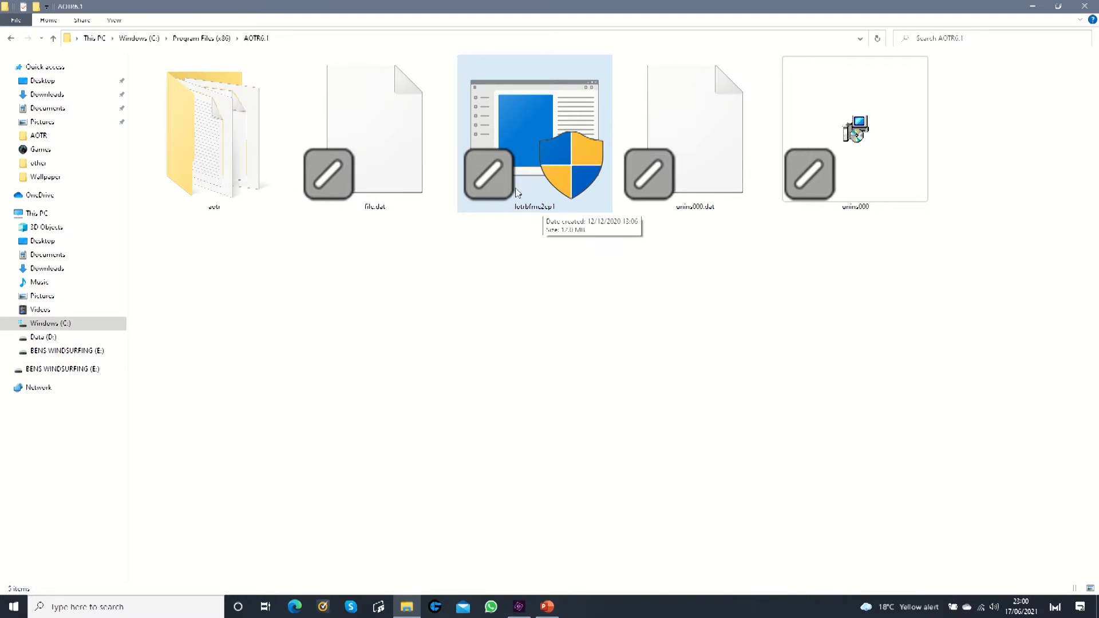
pyautogui.moveTo(522, 187)
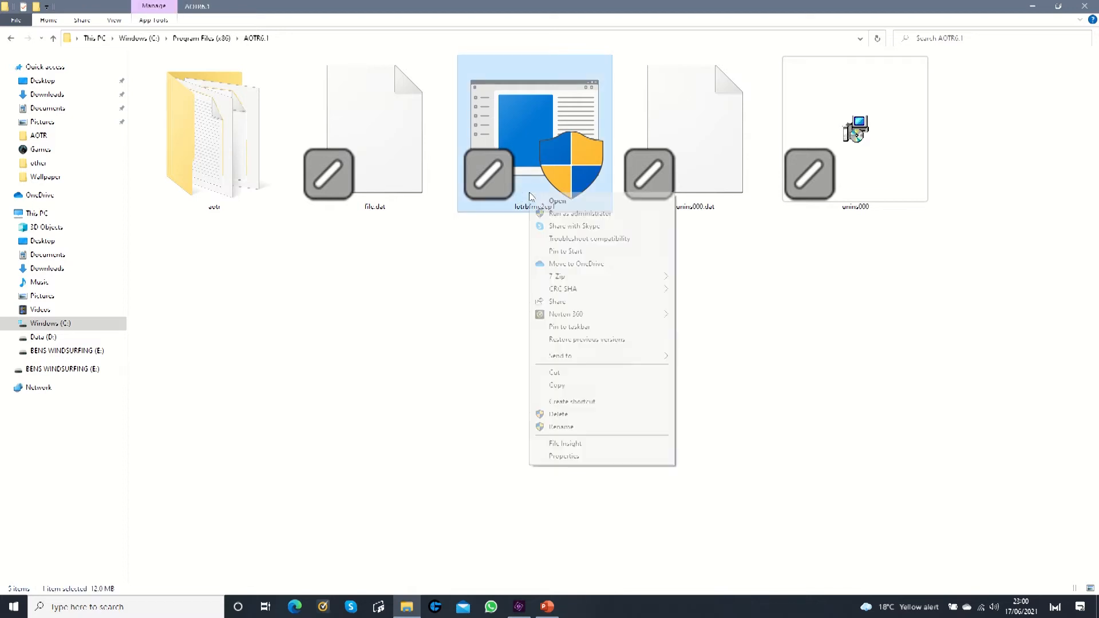
# - Tick 'Run this program as an administrator' in lotrbfme2ep1's Compatibility properties and confirm with OK
pyautogui.click(563, 456)
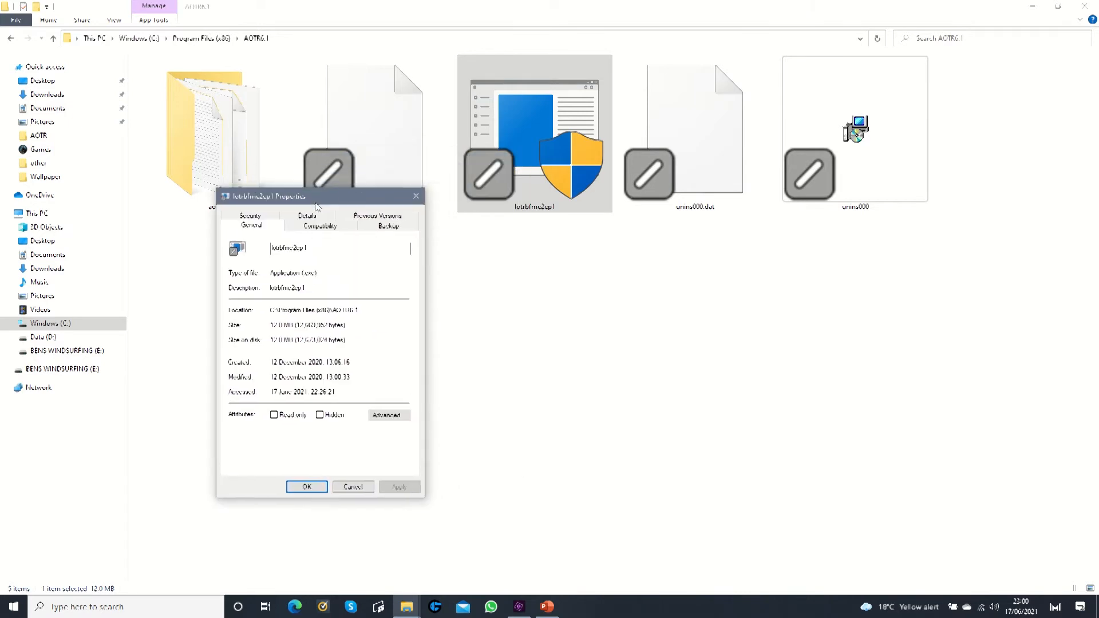
pyautogui.moveTo(316, 197); pyautogui.dragTo(280, 246)
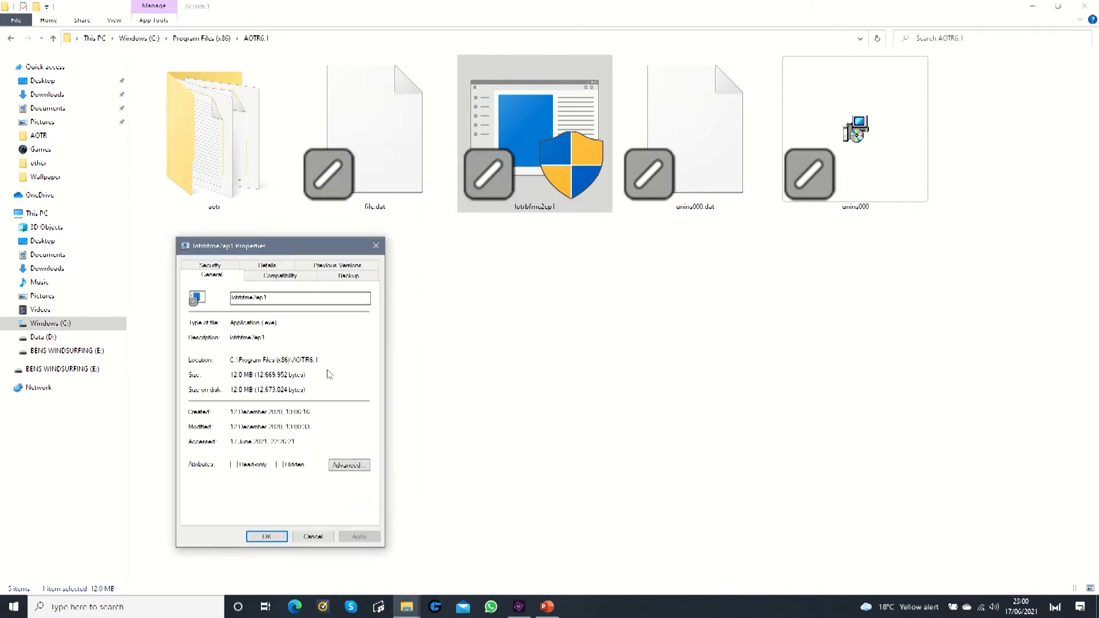
pyautogui.click(280, 275)
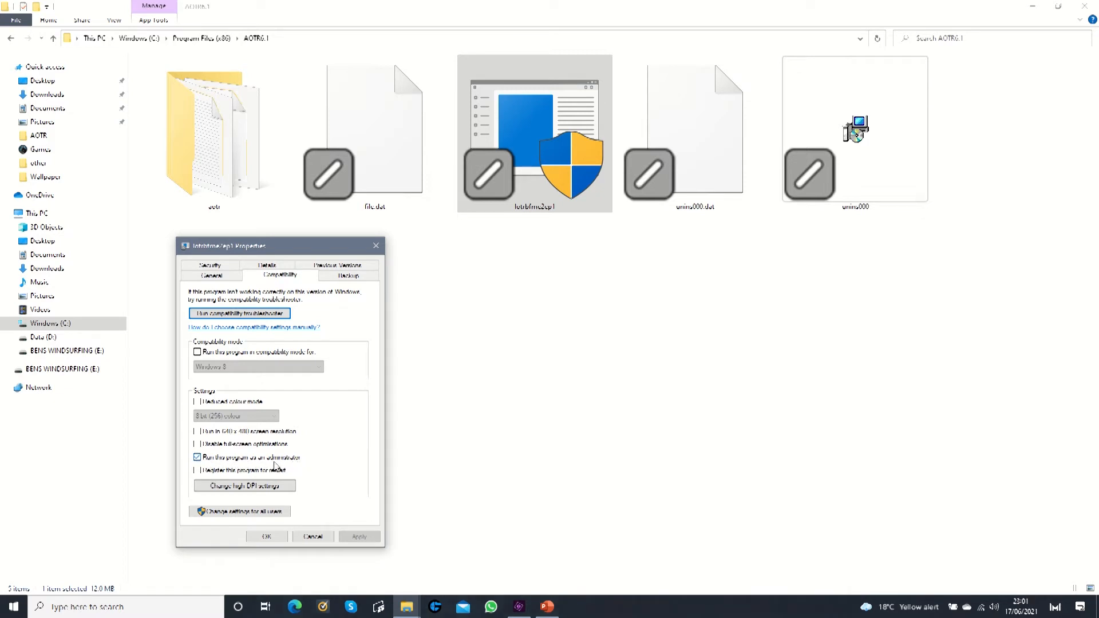
pyautogui.click(197, 457)
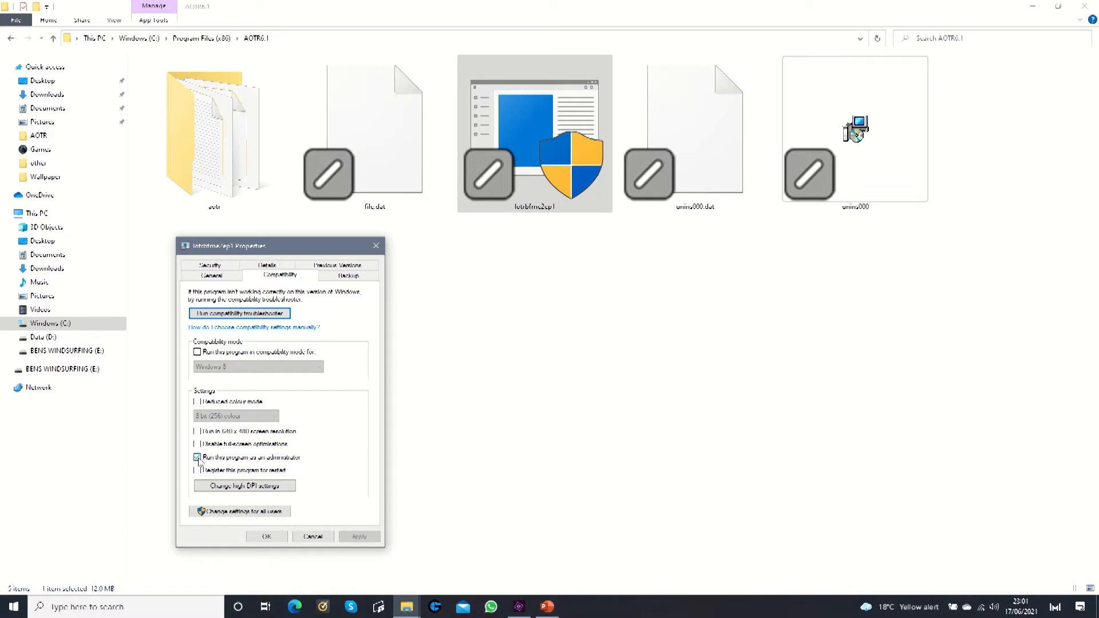
pyautogui.click(197, 457)
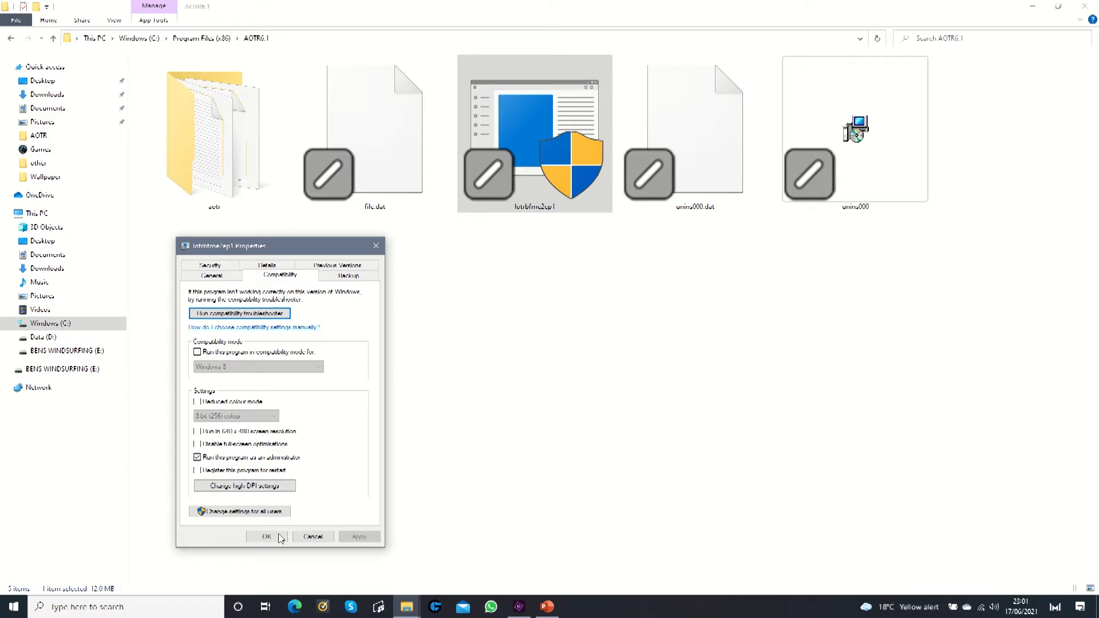
pyautogui.click(265, 537)
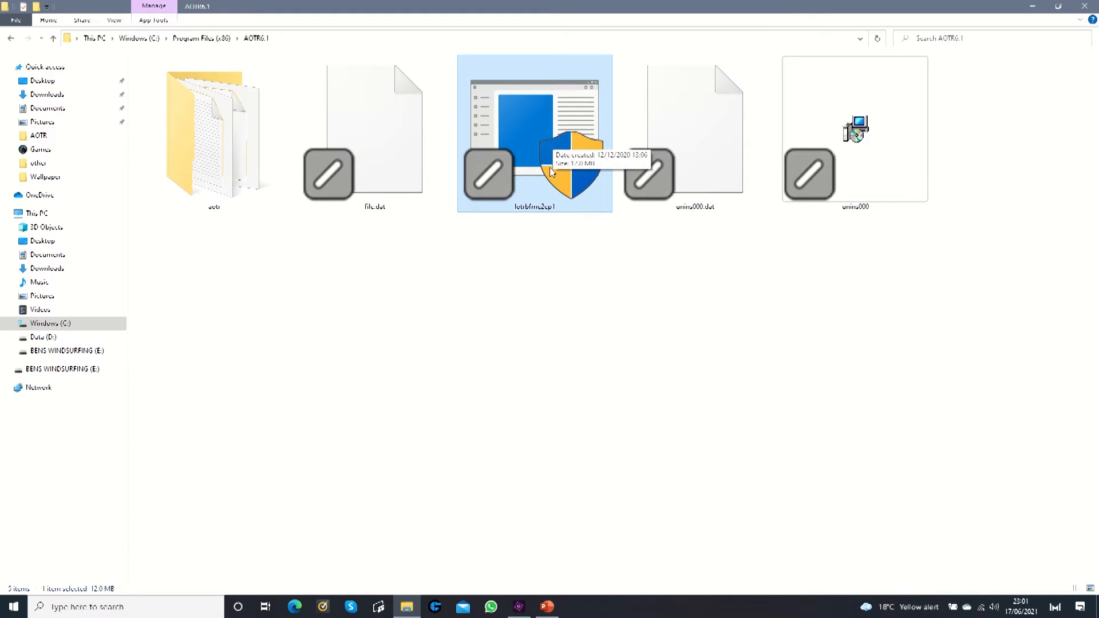
pyautogui.moveTo(519, 245)
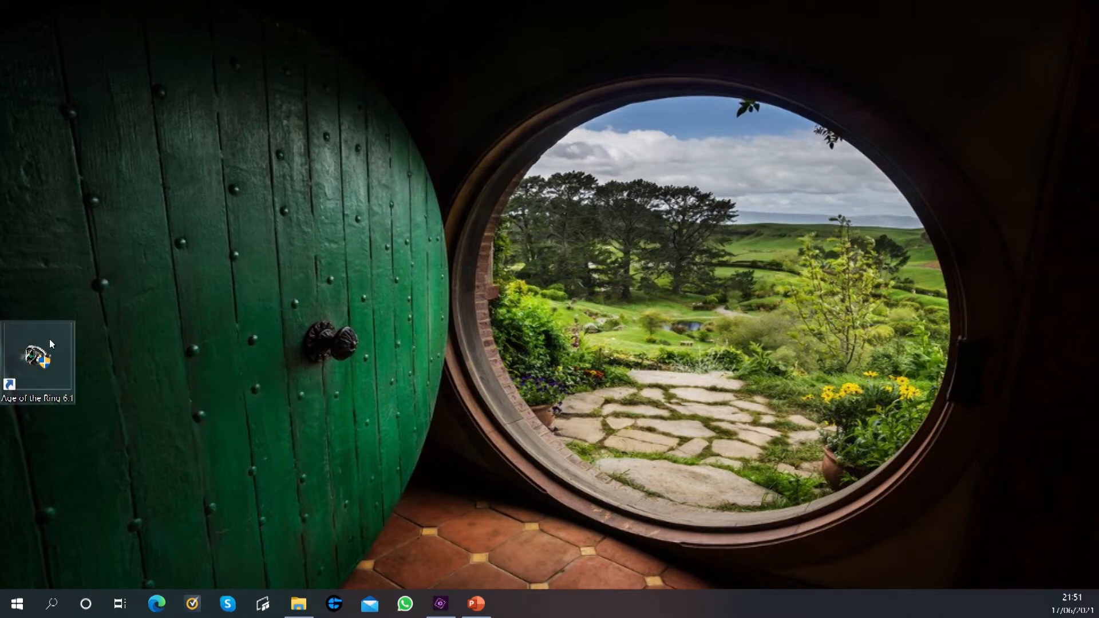
# - Show the Age of the Ring 6.1 desktop shortcut's properties and its Target launch command
pyautogui.rightClick(38, 357)
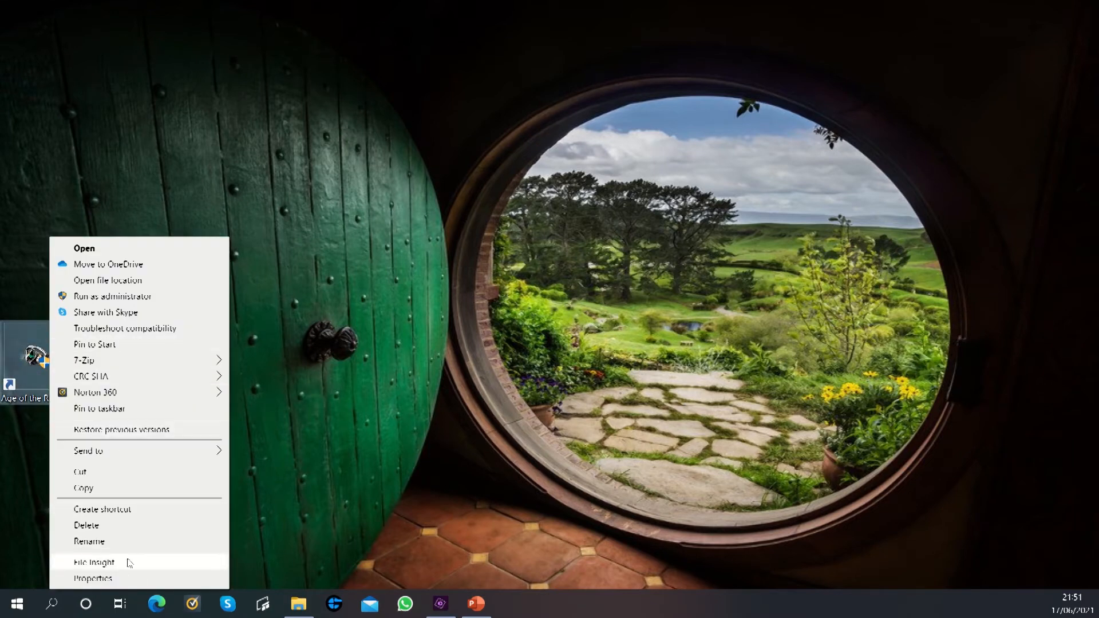
pyautogui.click(93, 578)
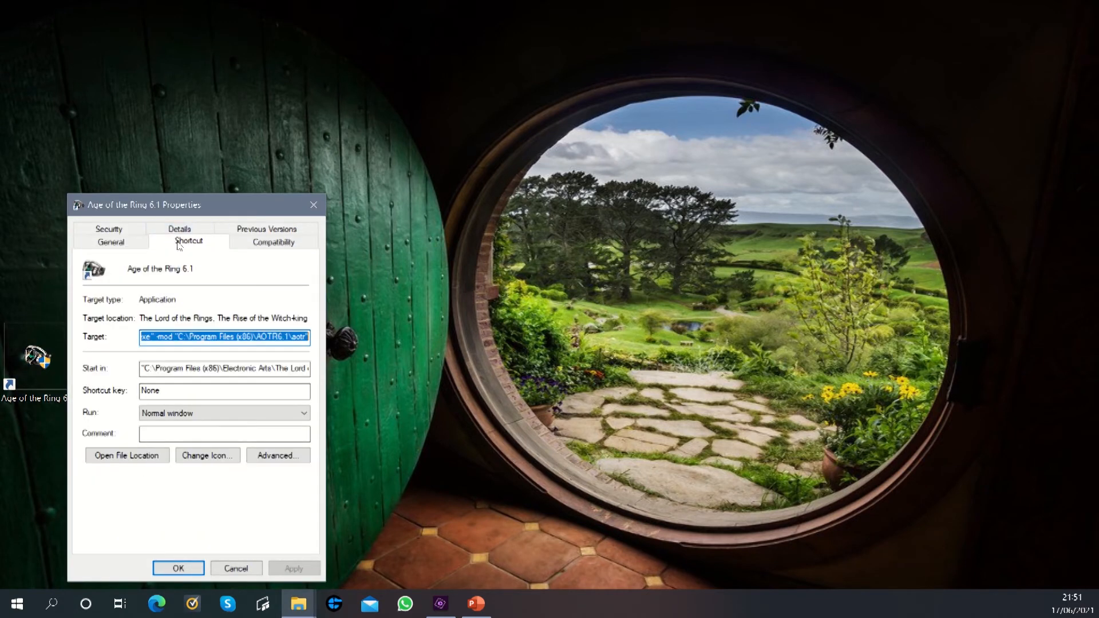
pyautogui.moveTo(172, 313)
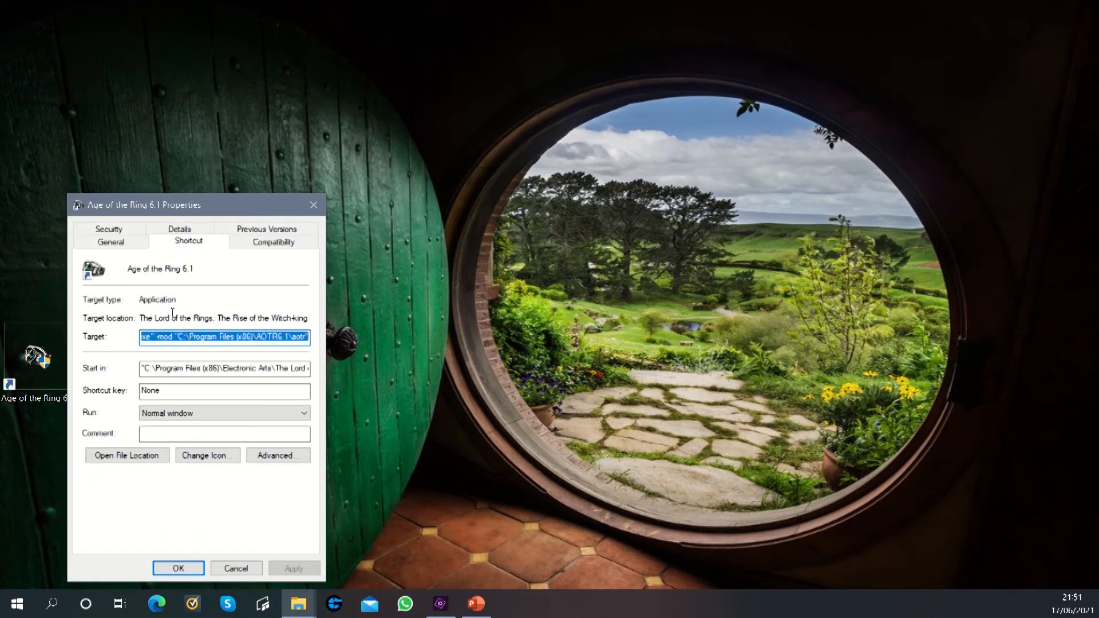
pyautogui.click(150, 337)
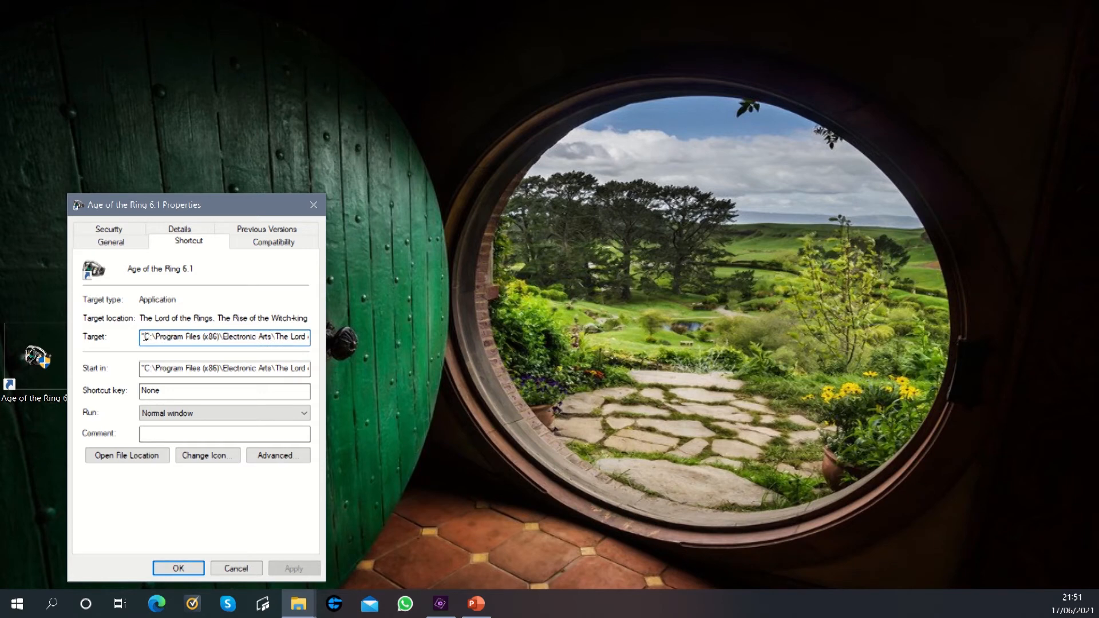
# - Select and copy the entire Target launch command
pyautogui.doubleClick(163, 338)
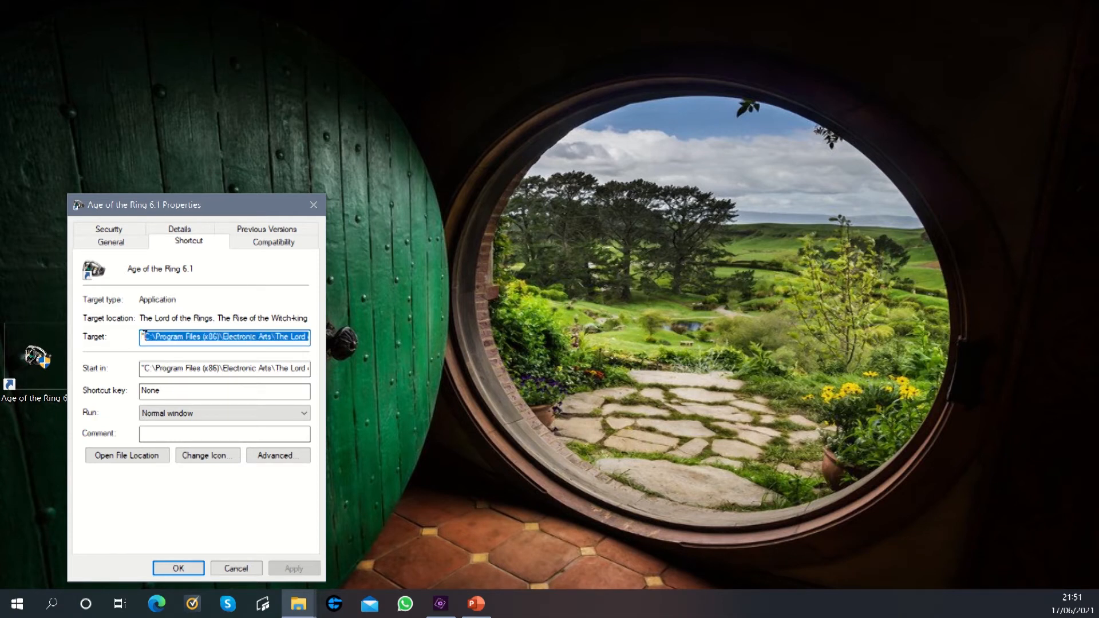
pyautogui.click(189, 337)
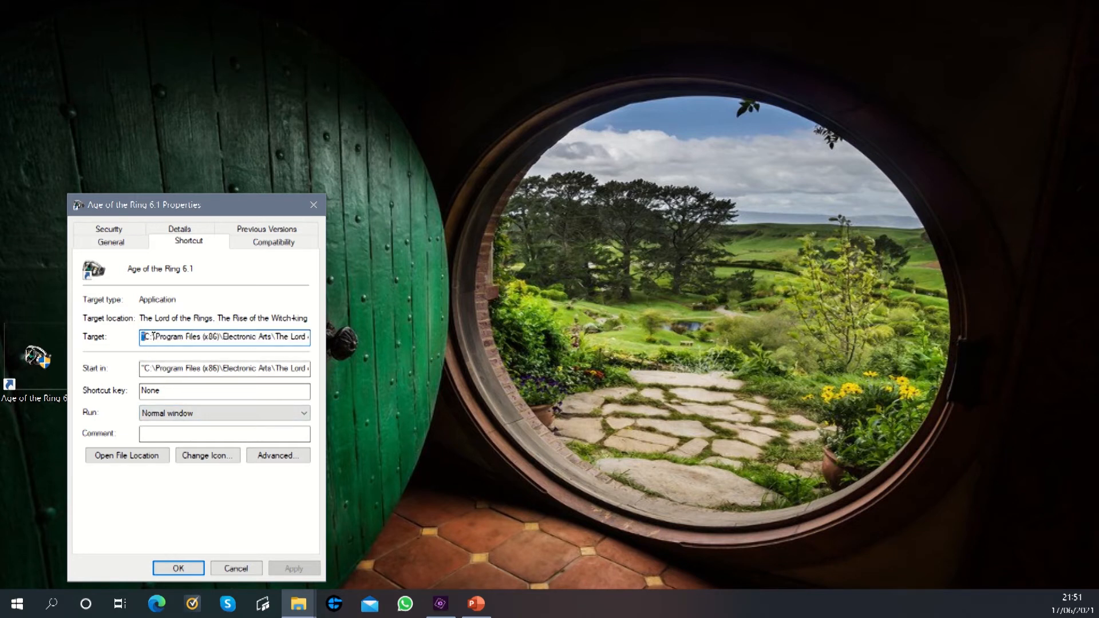
pyautogui.rightClick(224, 337)
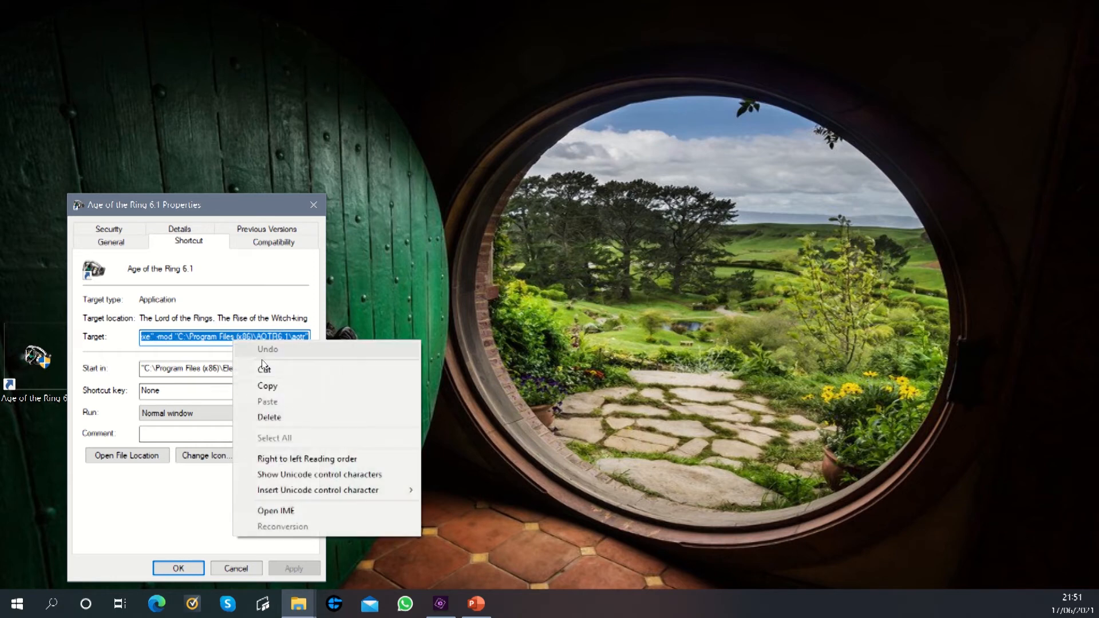
pyautogui.click(152, 506)
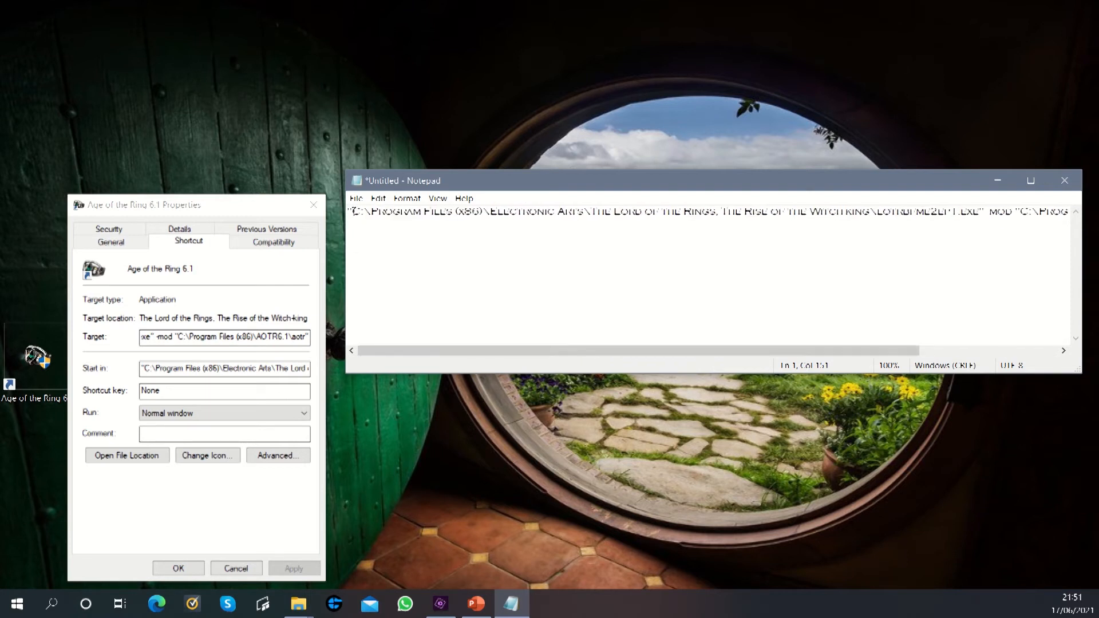
# - Highlight the game executable path in the Notepad launch line and cut it out
pyautogui.moveTo(349, 212); pyautogui.dragTo(849, 211)
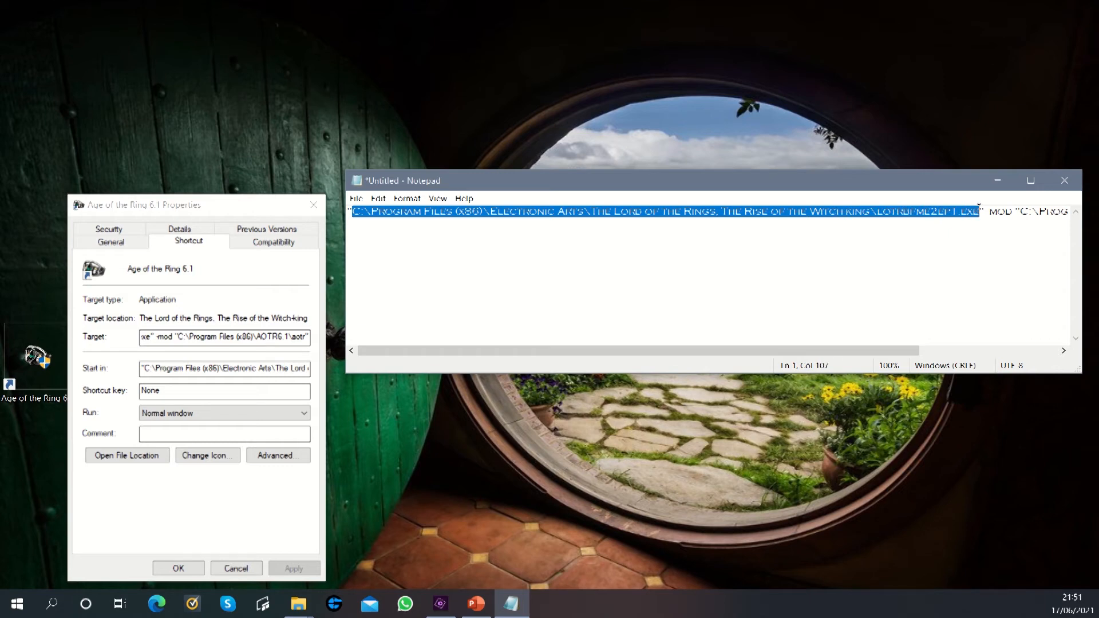
pyautogui.rightClick(894, 214)
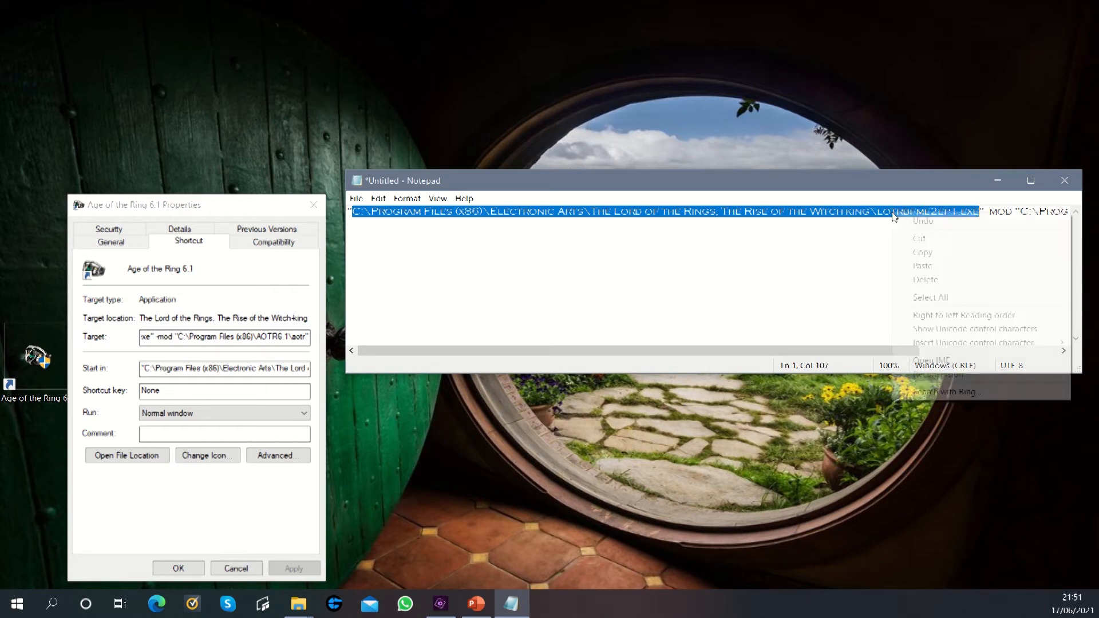
pyautogui.click(636, 283)
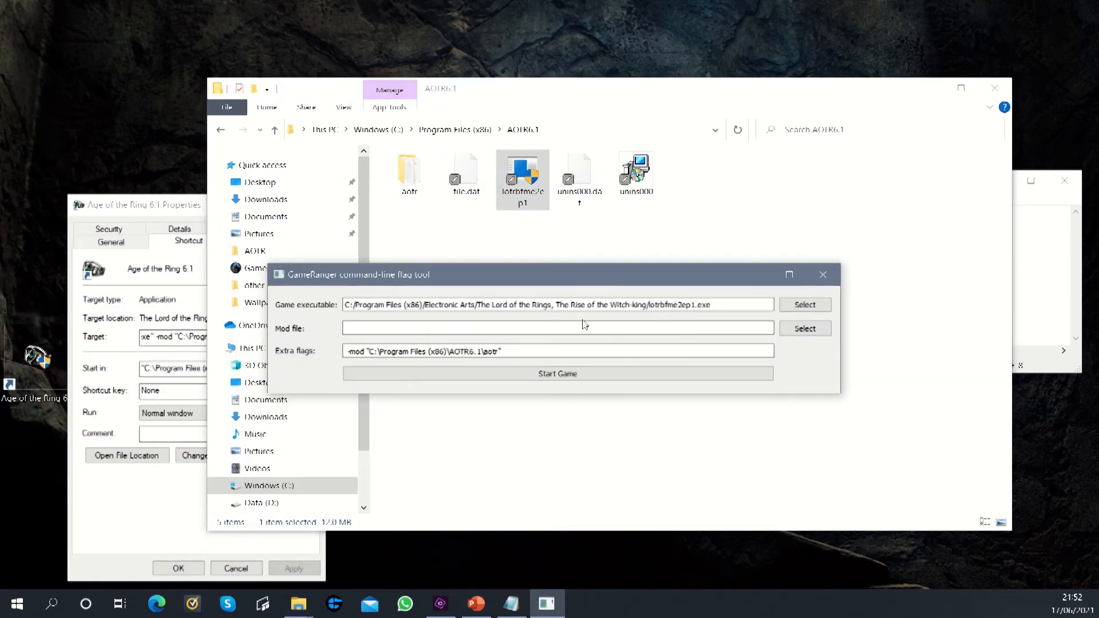
# - Compare the Extra flags field's AOTR6.1 mod flag against the remaining Notepad line
pyautogui.click(421, 304)
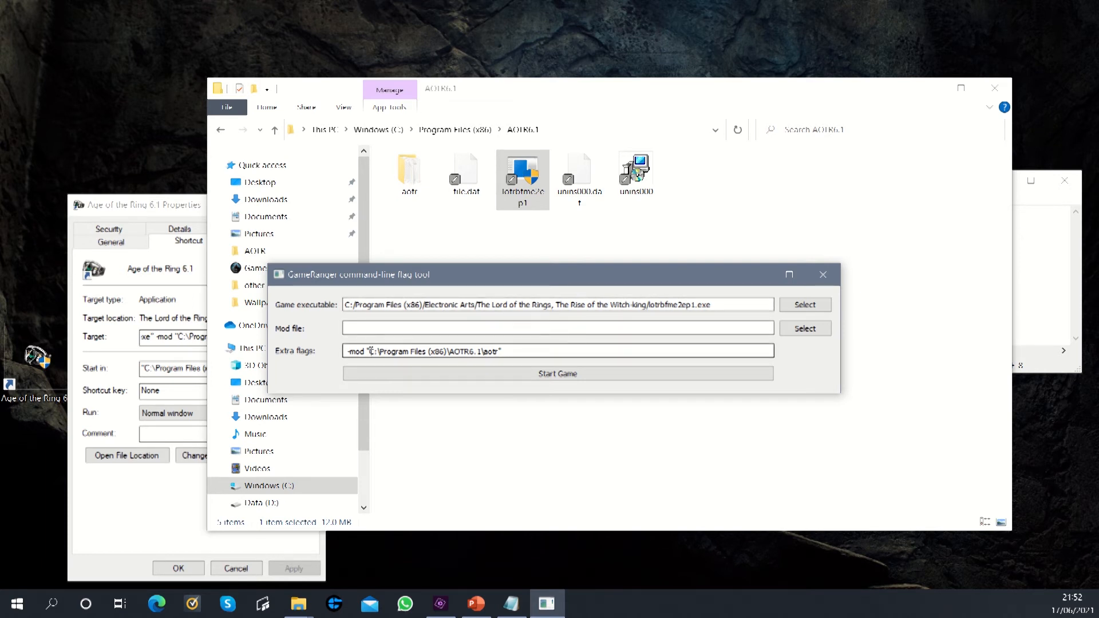
pyautogui.click(557, 328)
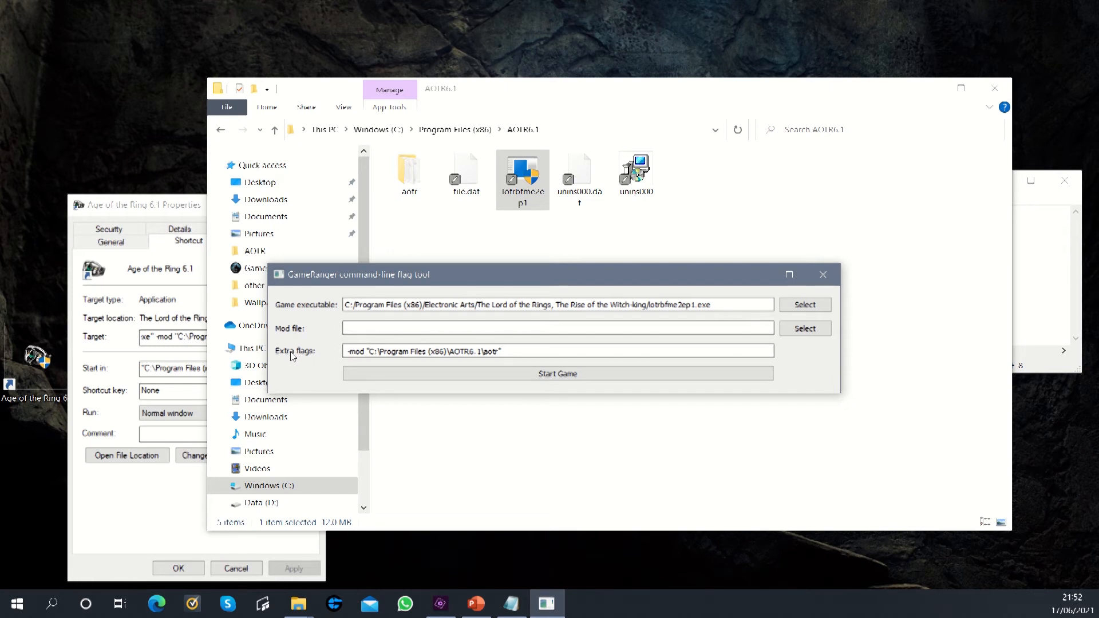
pyautogui.click(557, 351)
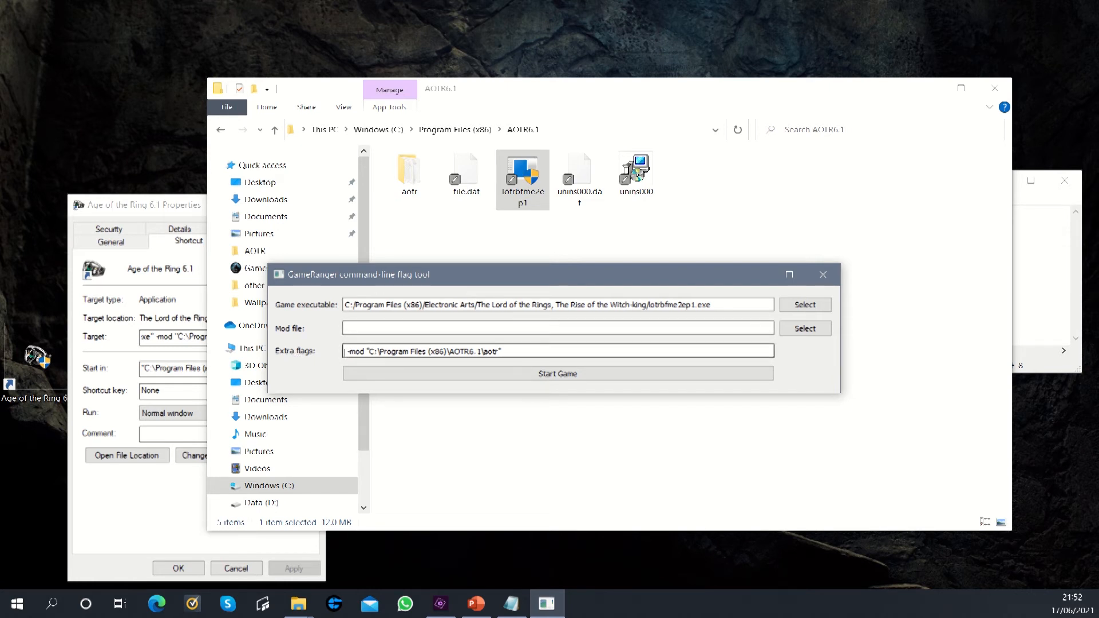
pyautogui.moveTo(824, 274)
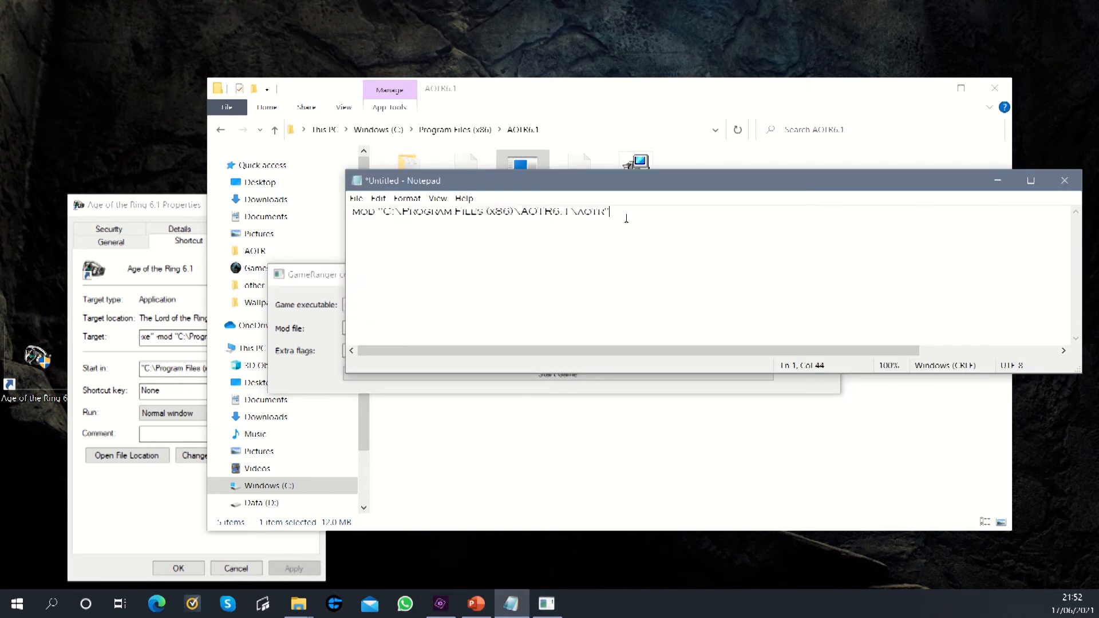
pyautogui.press('ctrl+a')
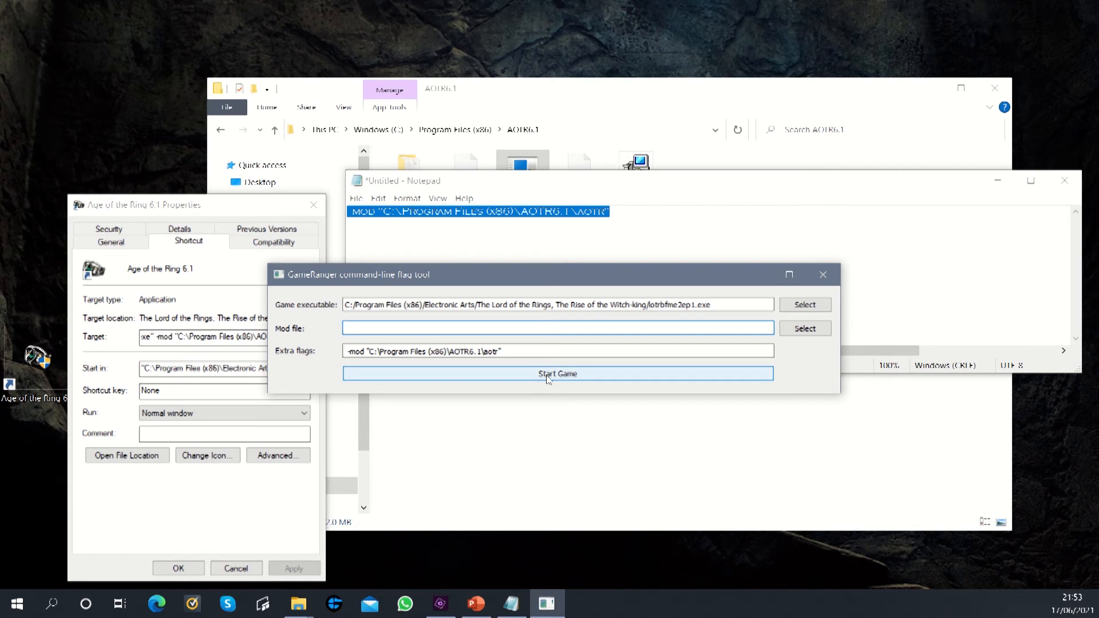
pyautogui.moveTo(526, 377)
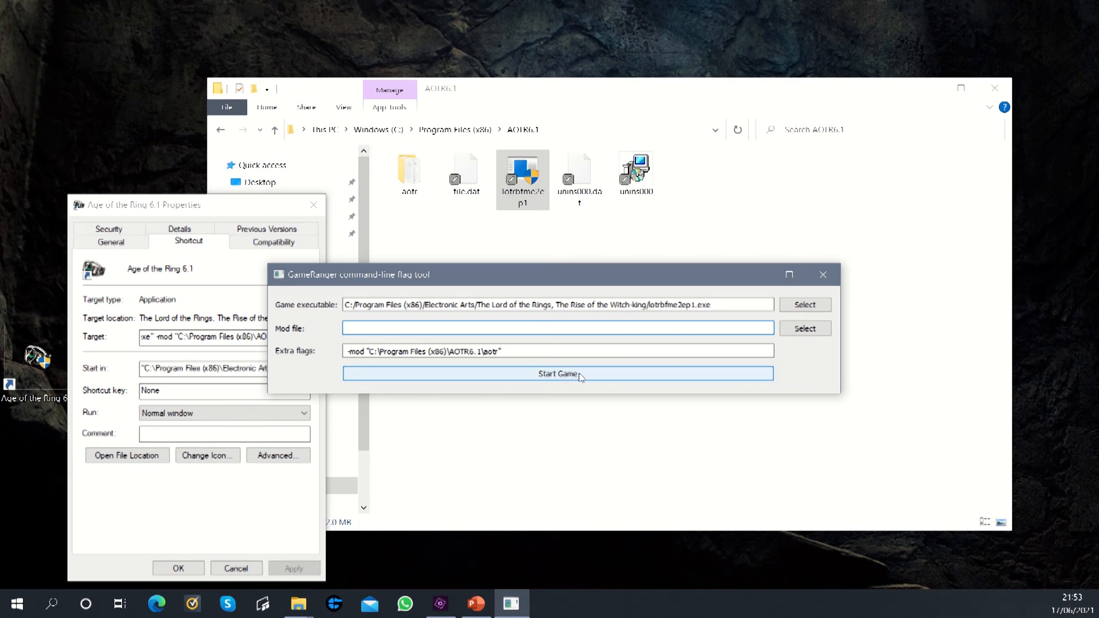
pyautogui.moveTo(454, 290)
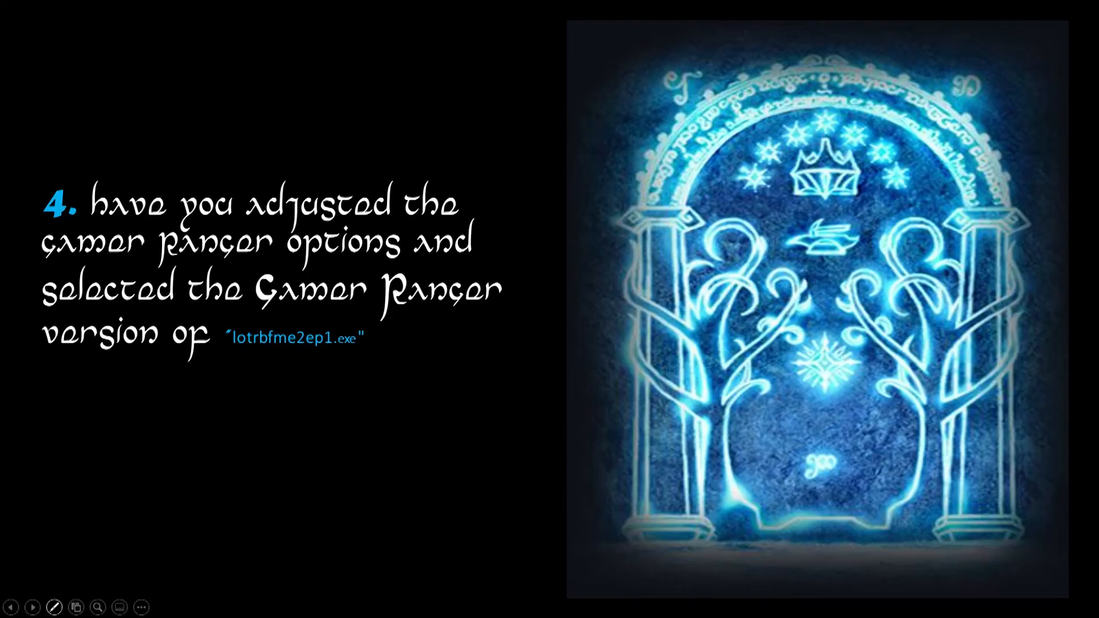
# - Advance past slide 4 on selecting GameRanger's lotrbfme2ep1.exe version
pyautogui.click(851, 92)
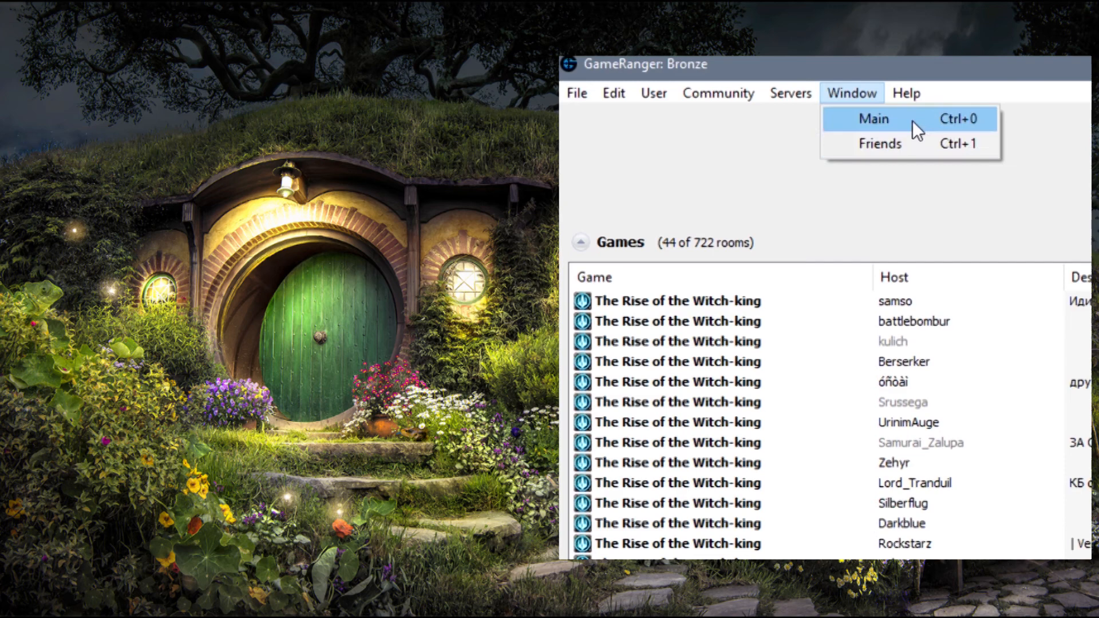
pyautogui.moveTo(929, 130)
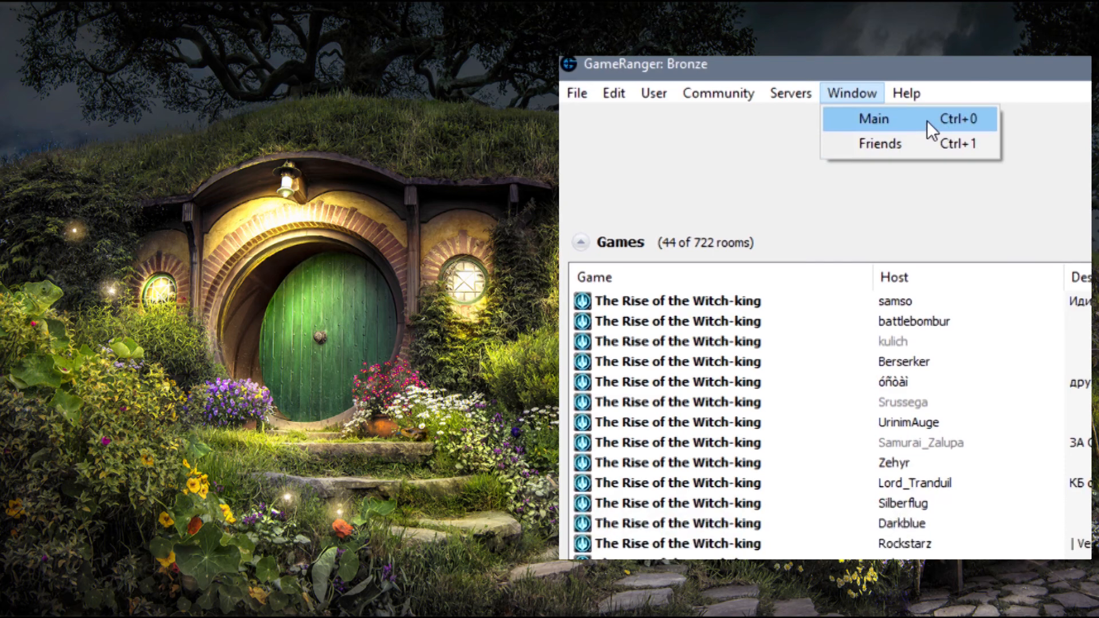
# - Browse GameRanger's menus and open the Edit > Options dialog
pyautogui.click(576, 91)
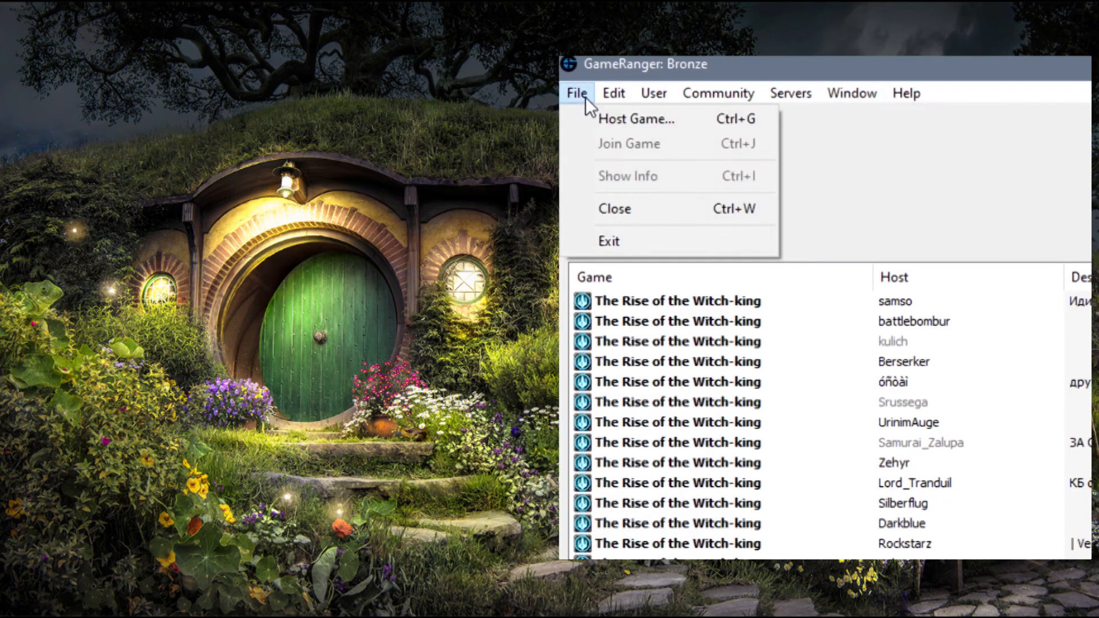
pyautogui.click(612, 93)
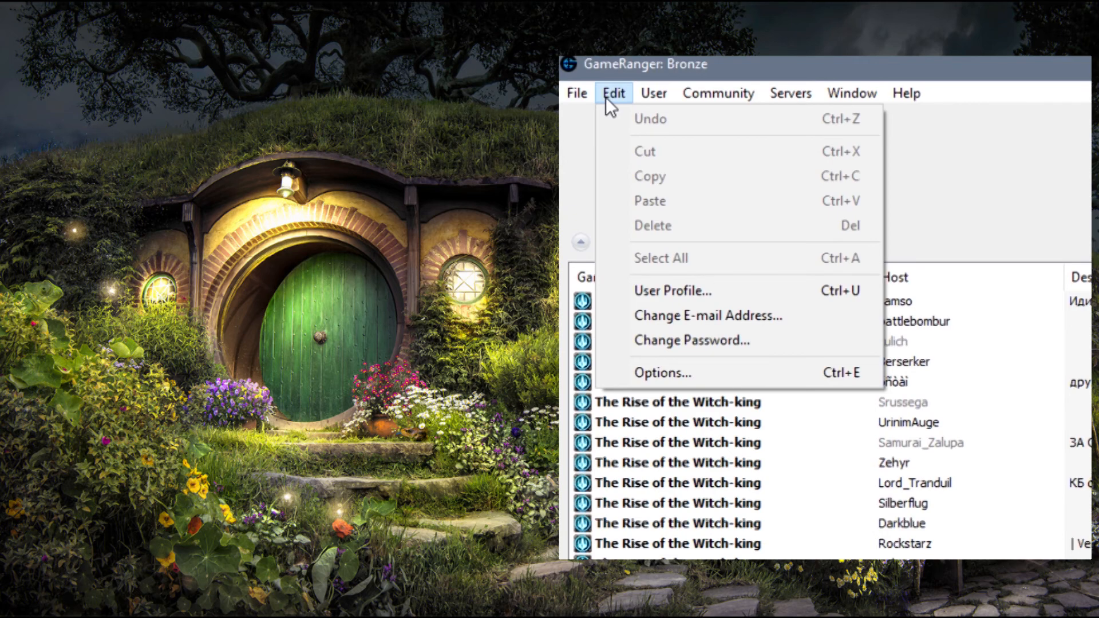
pyautogui.click(662, 372)
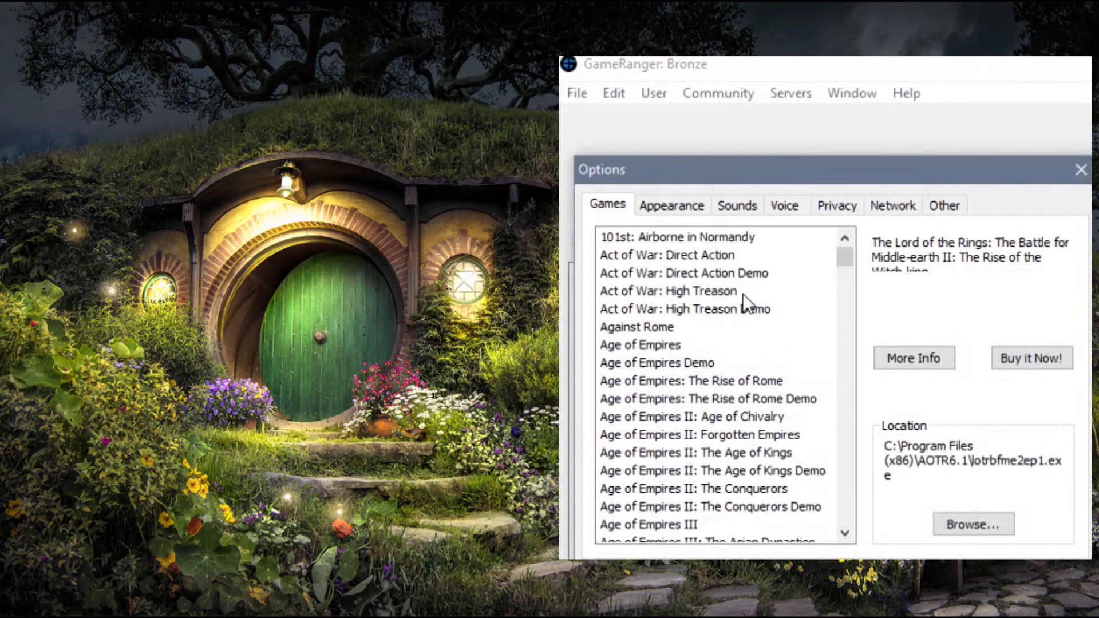
pyautogui.moveTo(784, 276)
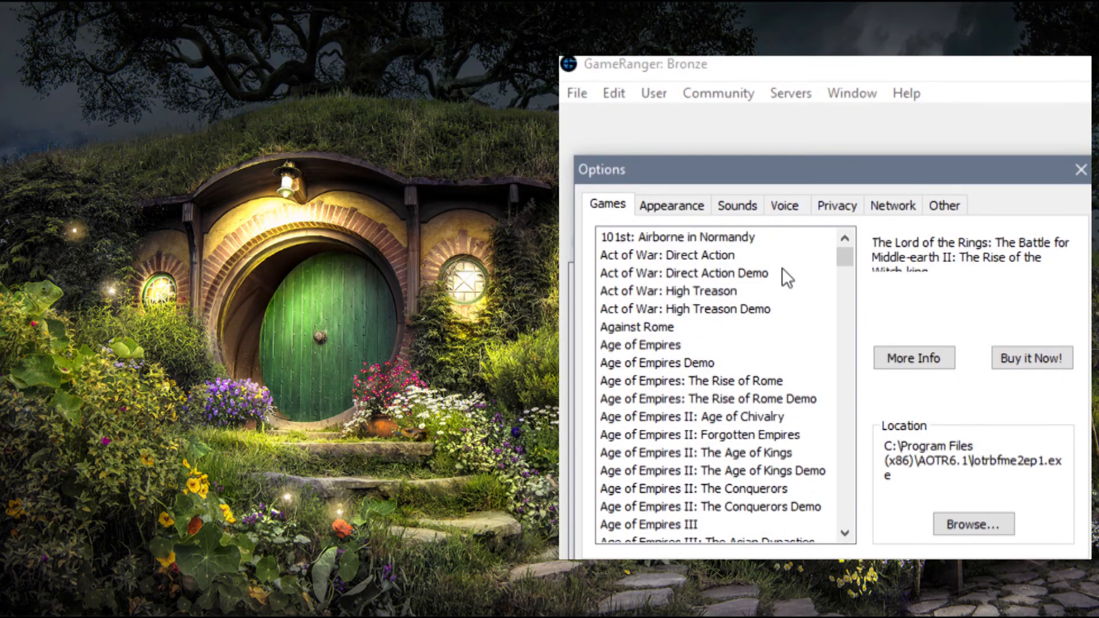
# - Select The Rise of the Witch-king in Games and inspect its AOTR6.1 lotrbfme2ep1.exe location
pyautogui.click(656, 362)
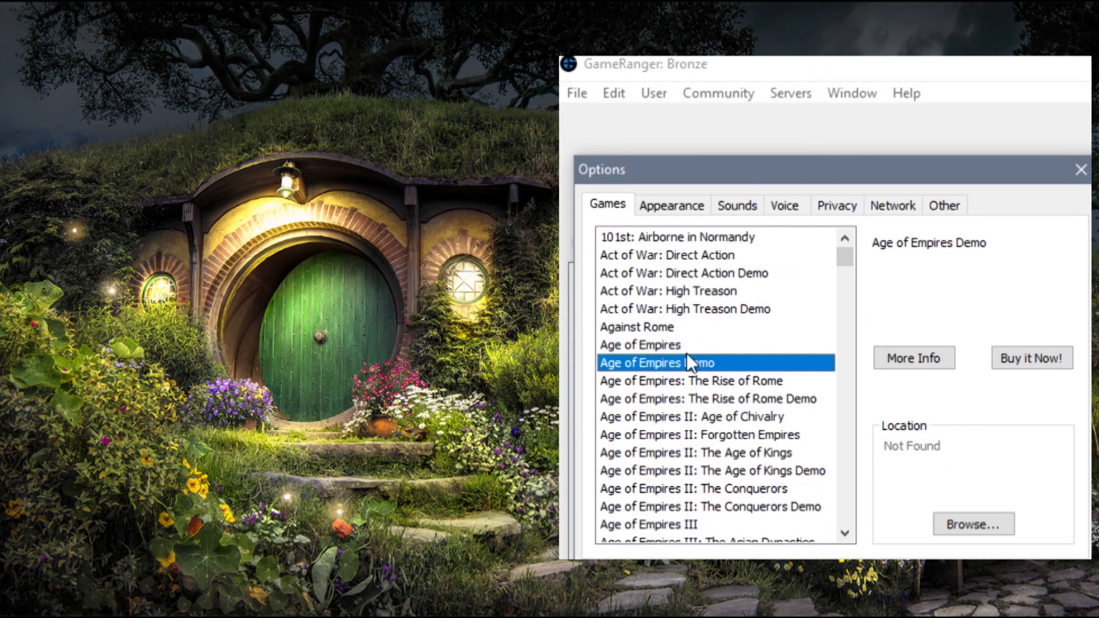
pyautogui.click(690, 380)
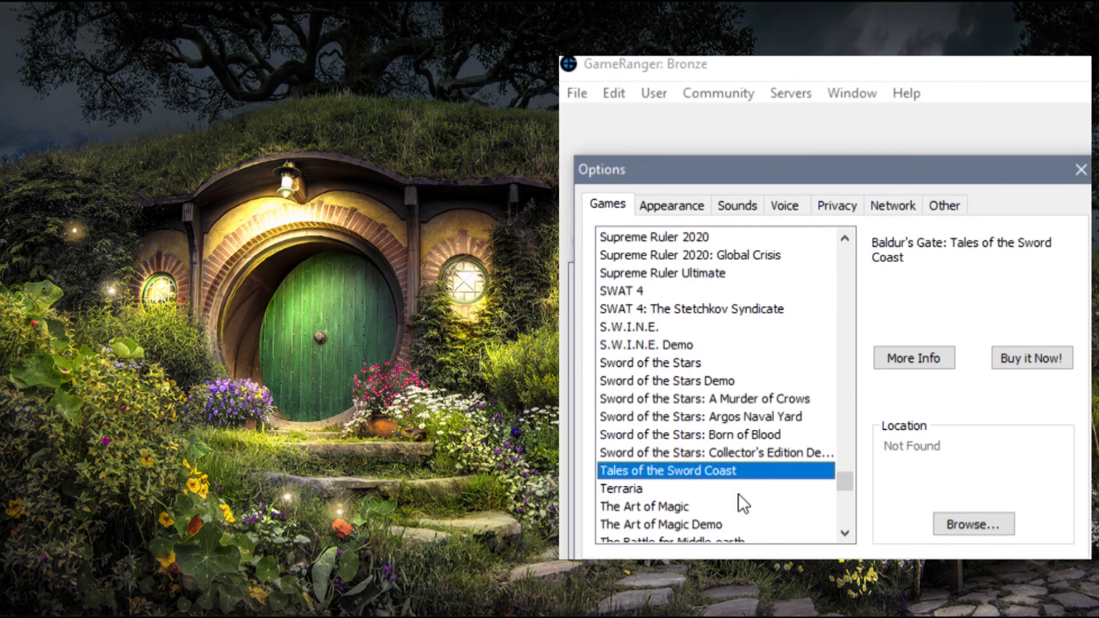
pyautogui.scroll(-3)
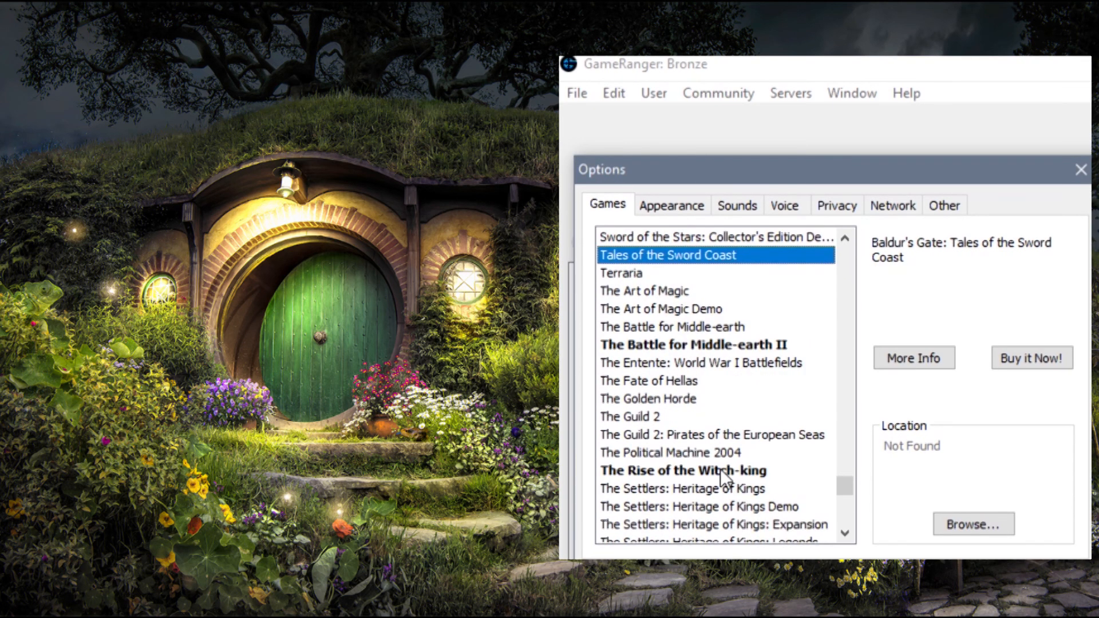
pyautogui.click(683, 470)
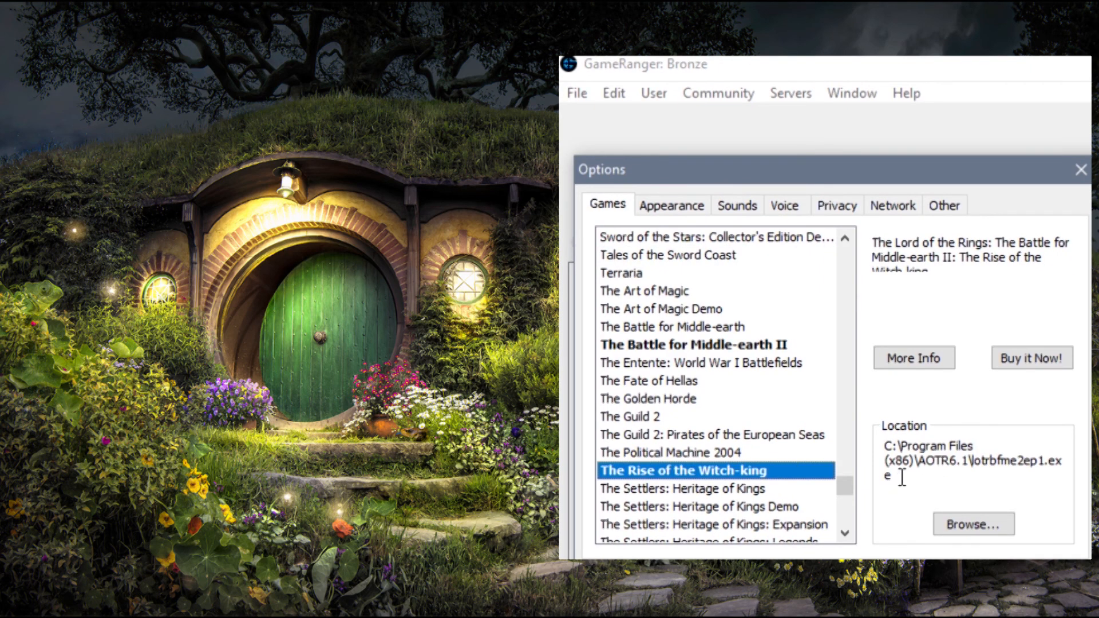
pyautogui.tripleClick(971, 461)
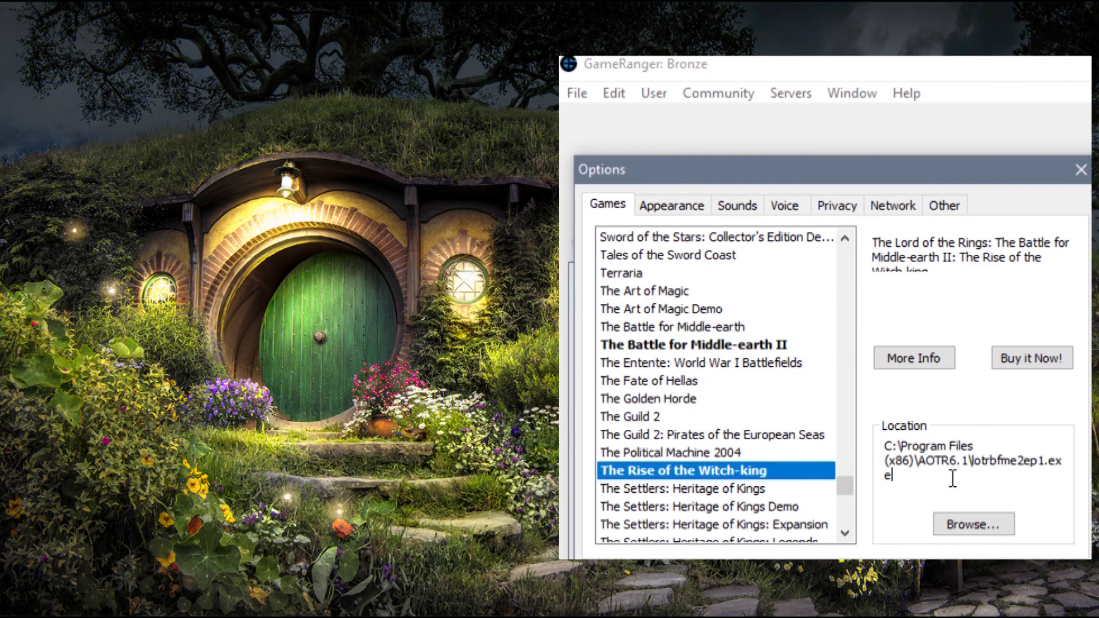
pyautogui.doubleClick(946, 461)
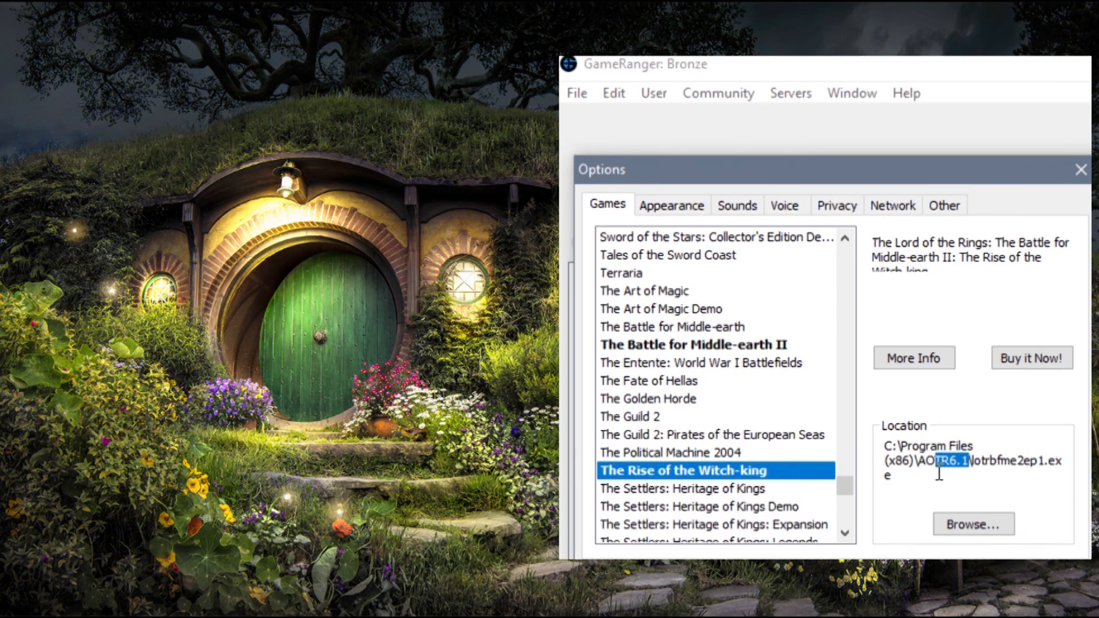